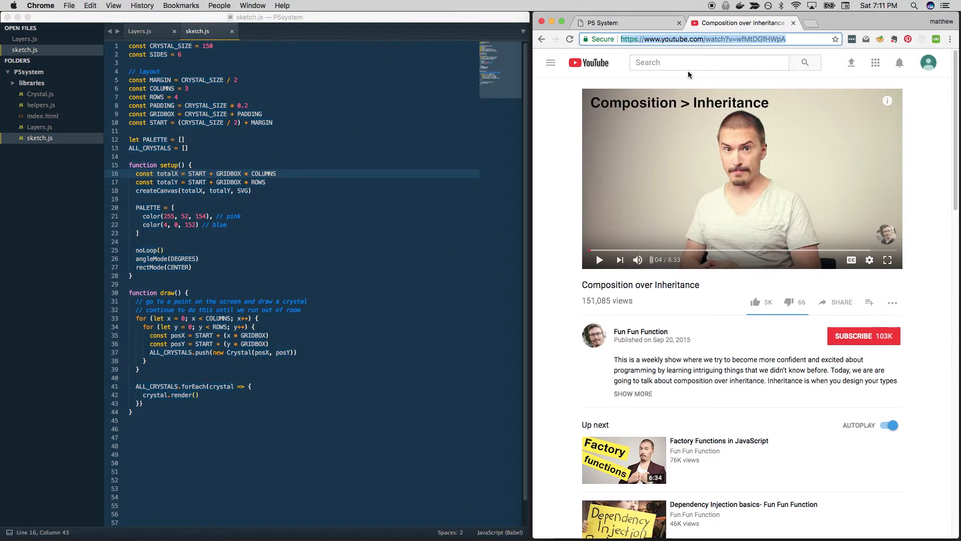
Switch Sublime Text to the Layers.js file tab.
click(708, 62)
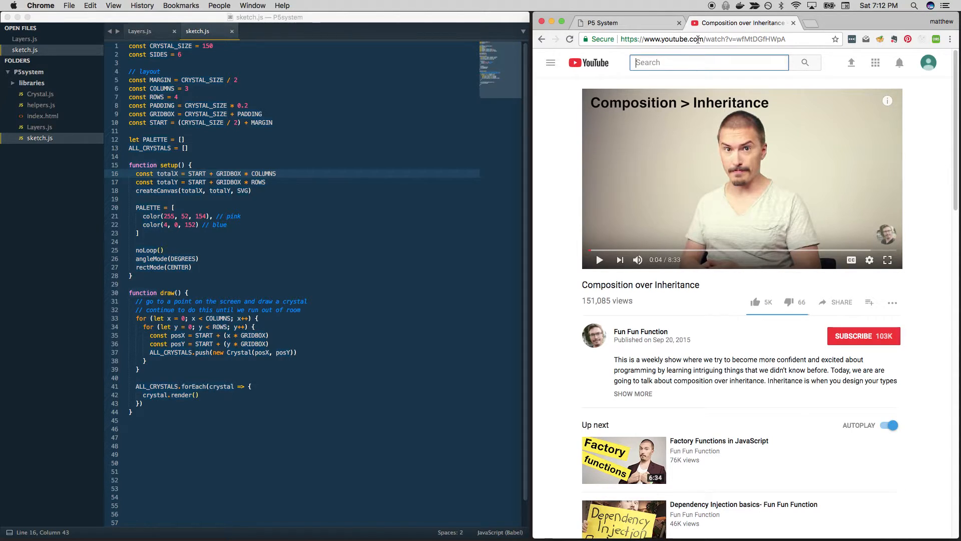
click(698, 39)
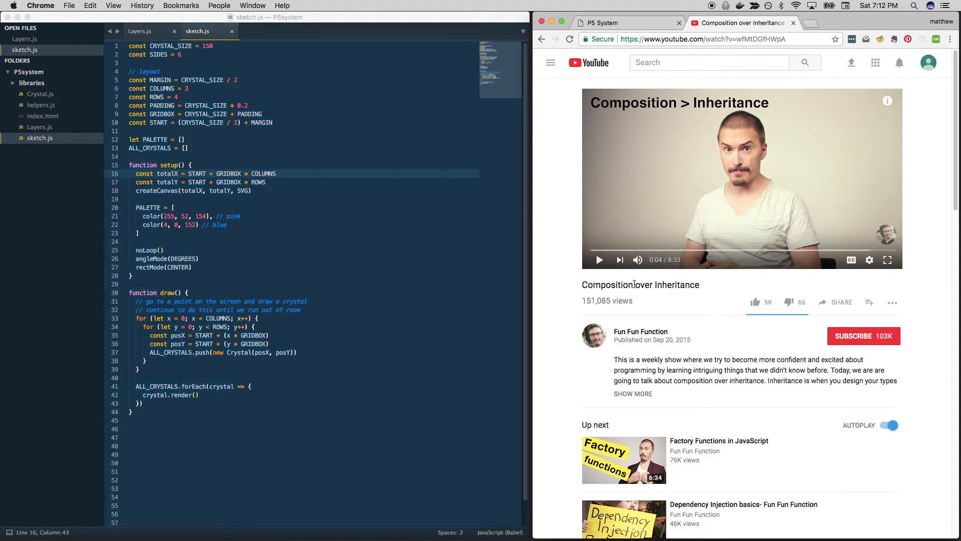
mouse_move(700, 342)
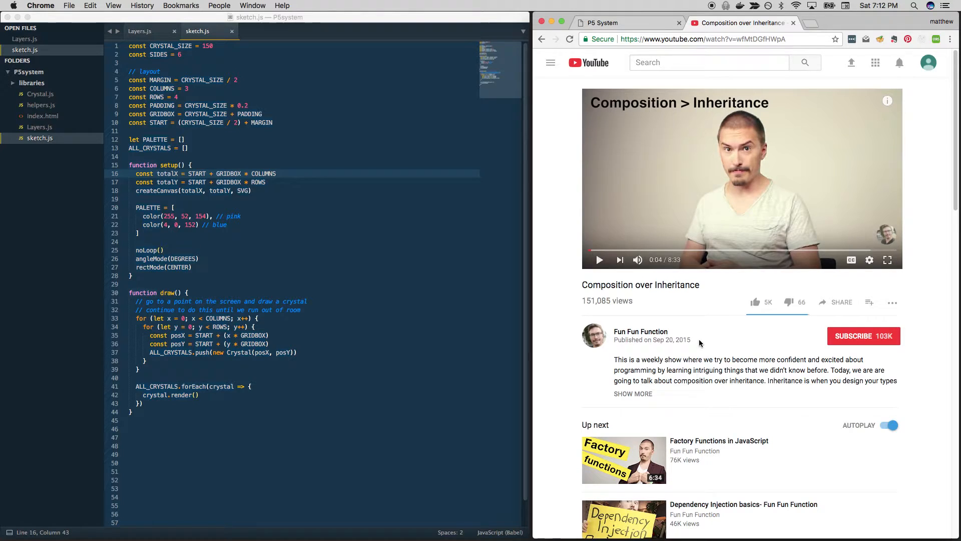
mouse_move(737, 345)
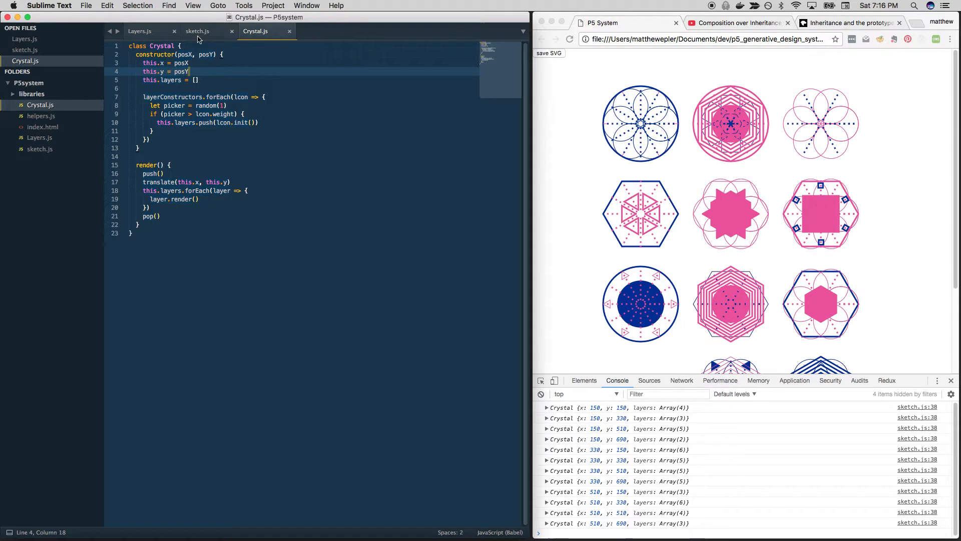
mouse_move(139, 31)
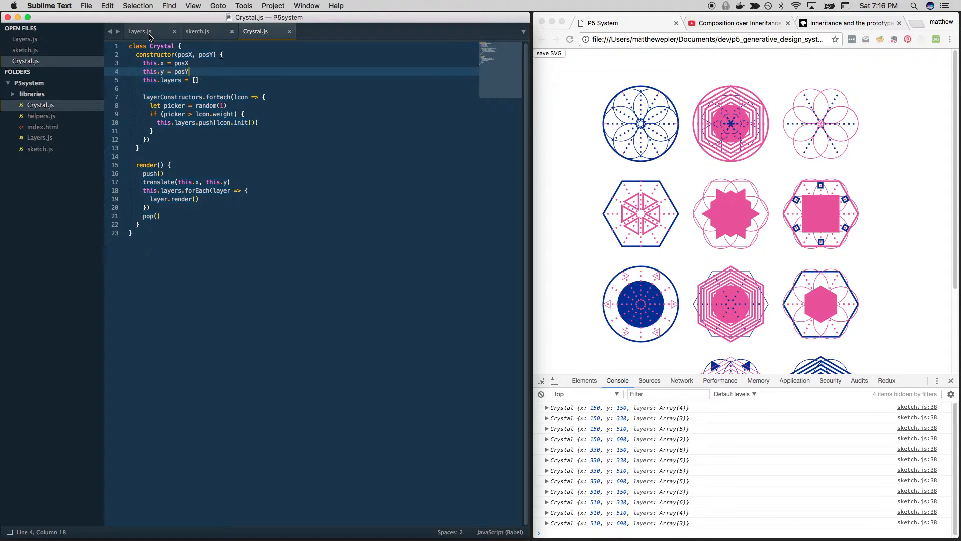
click(140, 31)
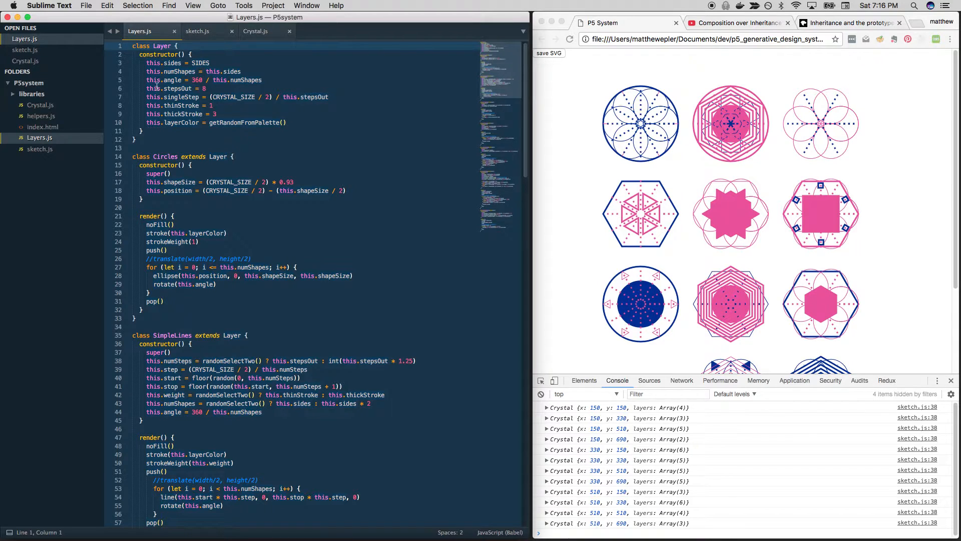
Highlight the Layer constructor body, then deselect to inspect the Circles class code.
drag(146, 63, 214, 105)
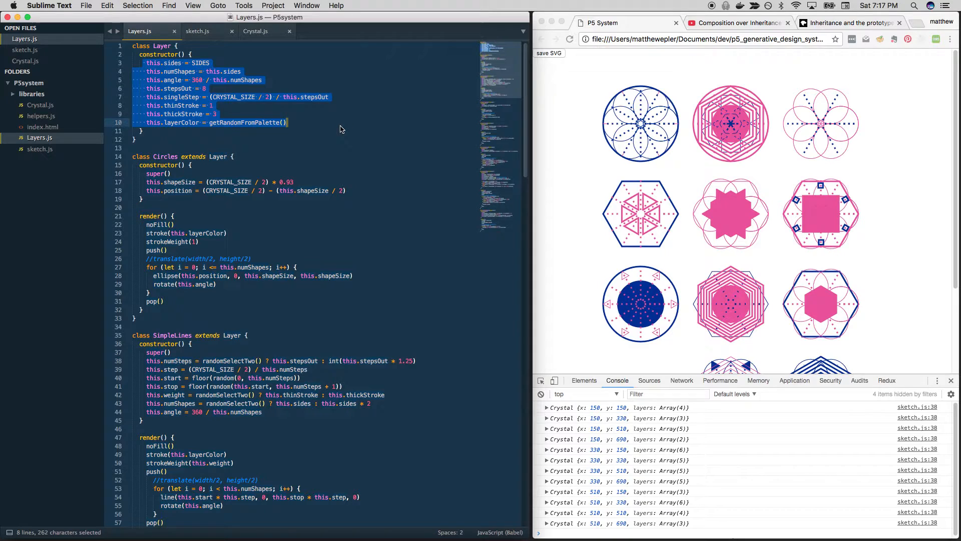
mouse_move(172, 91)
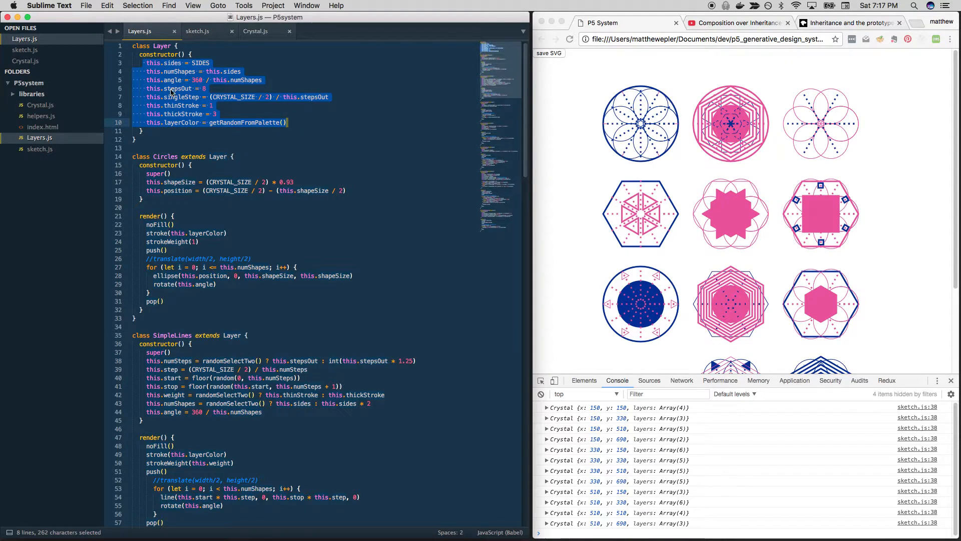
click(149, 63)
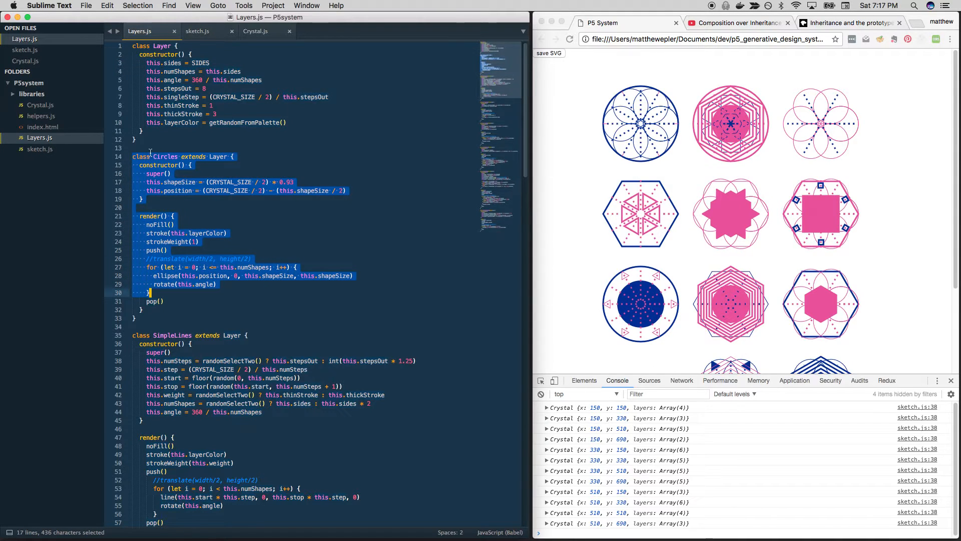
click(162, 165)
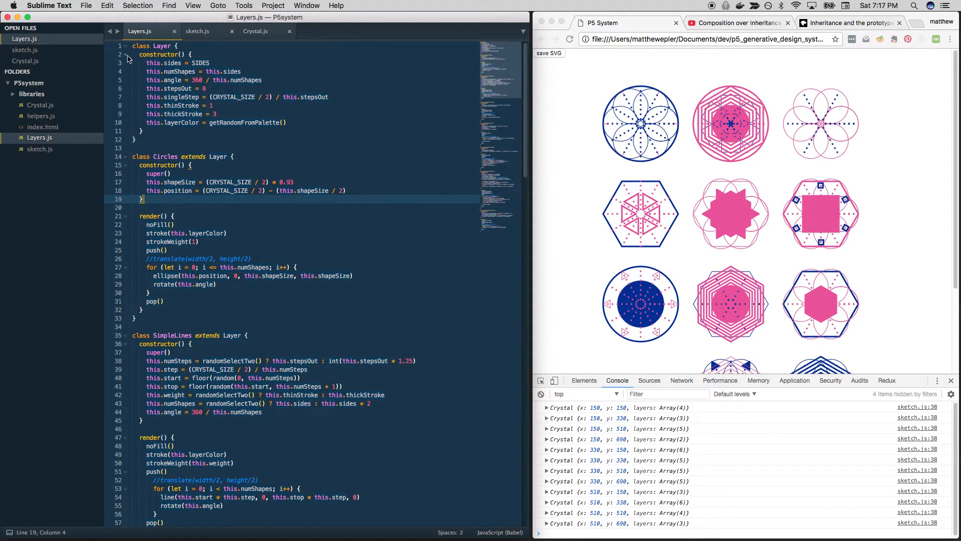
drag(147, 63, 289, 122)
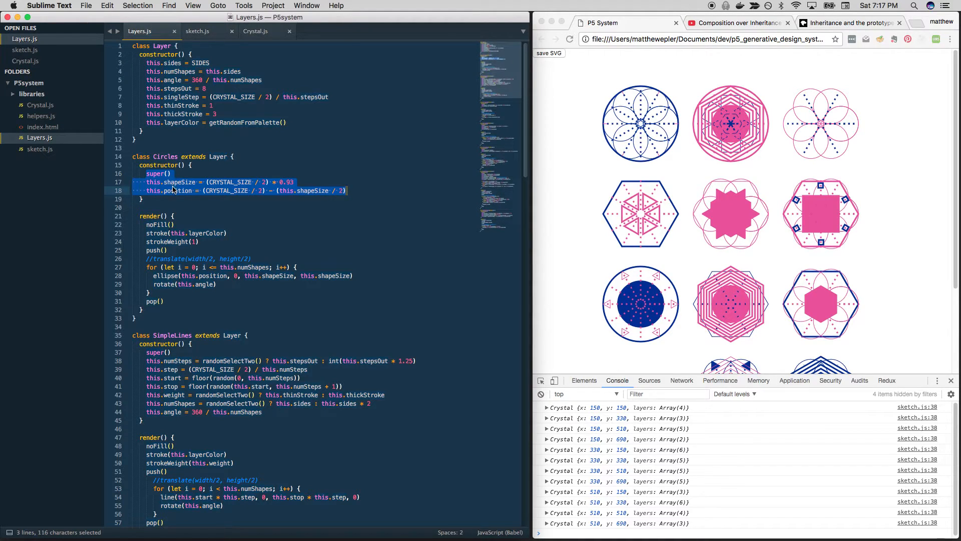
scroll(down, 3)
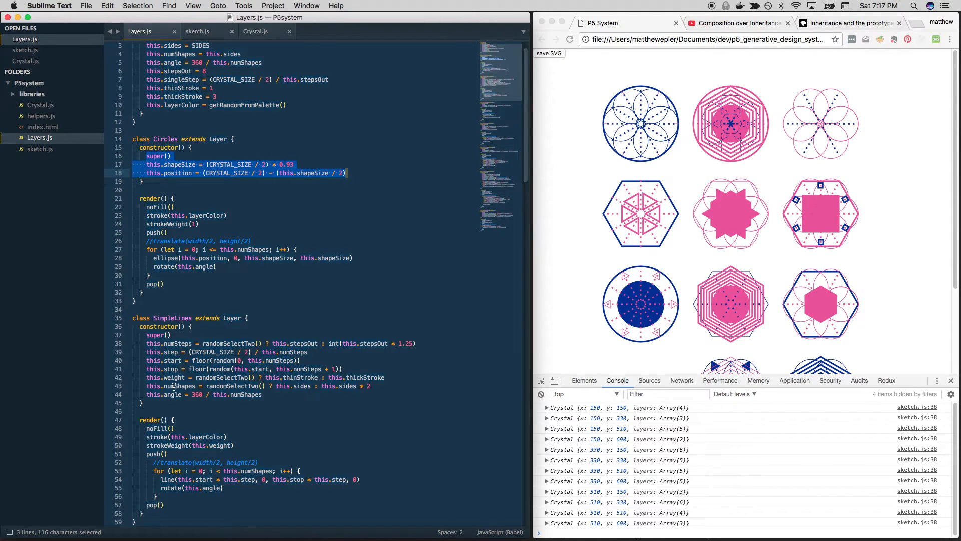
click(186, 54)
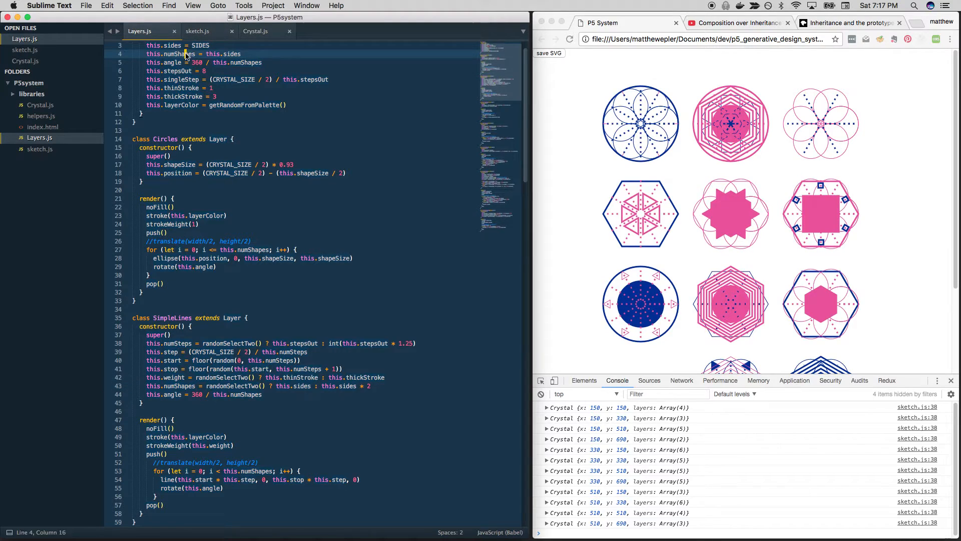
double_click(178, 385)
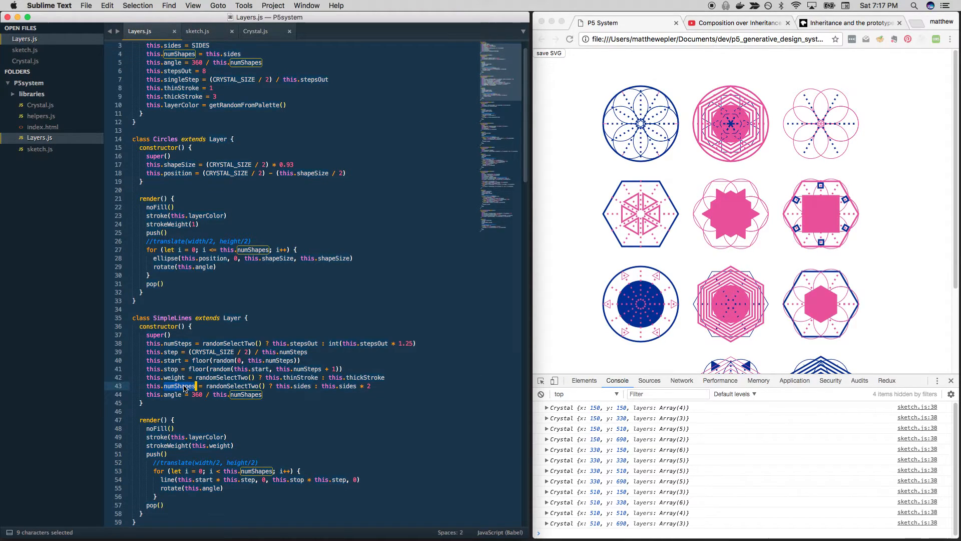
scroll(up, 3)
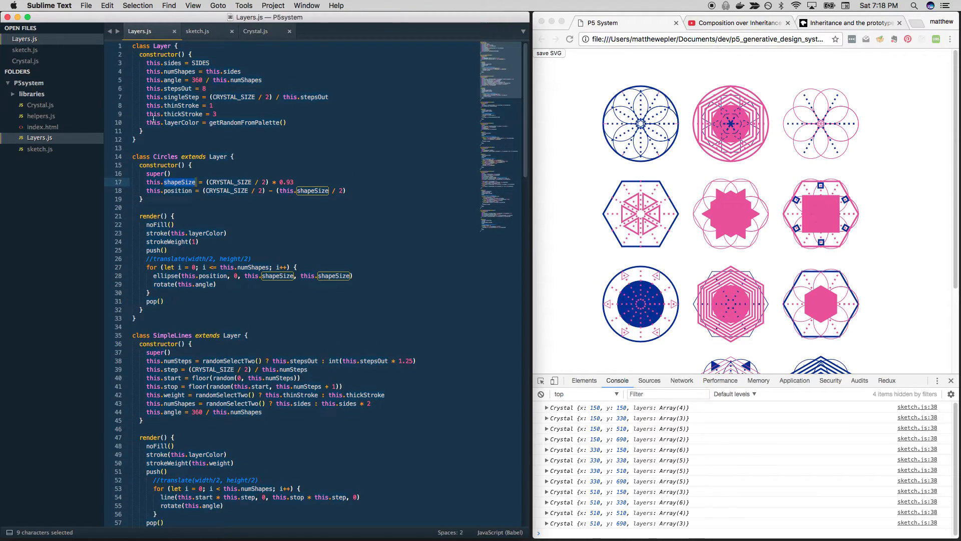
click(190, 54)
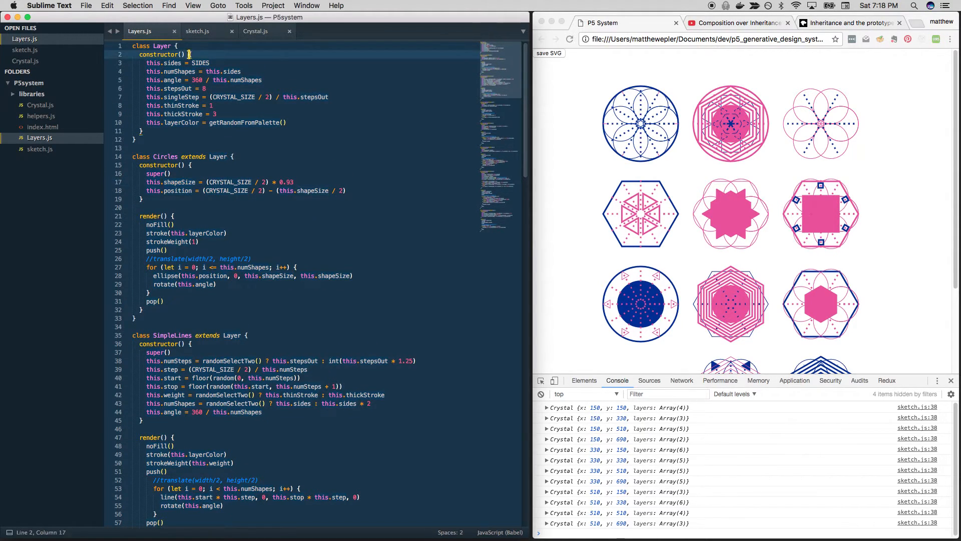
drag(189, 54, 144, 131)
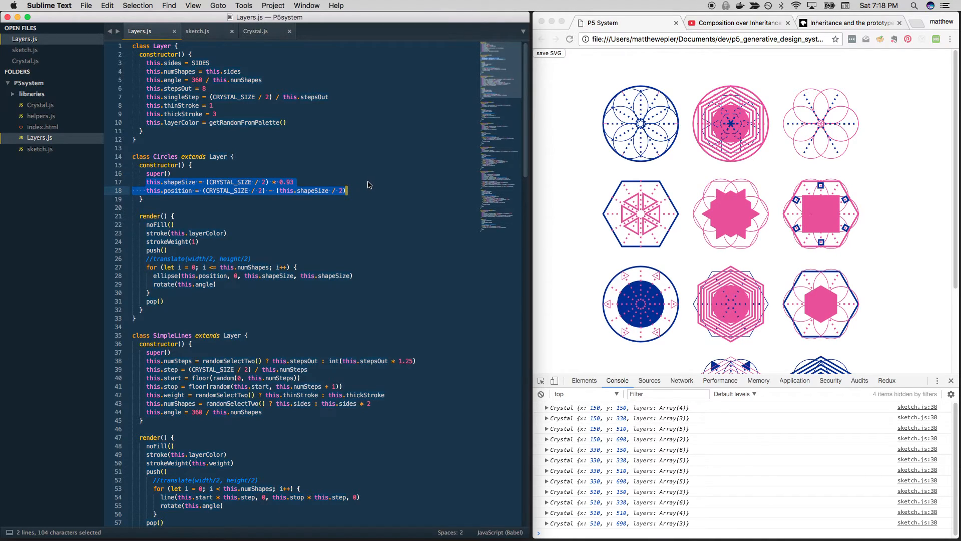
mouse_move(251, 213)
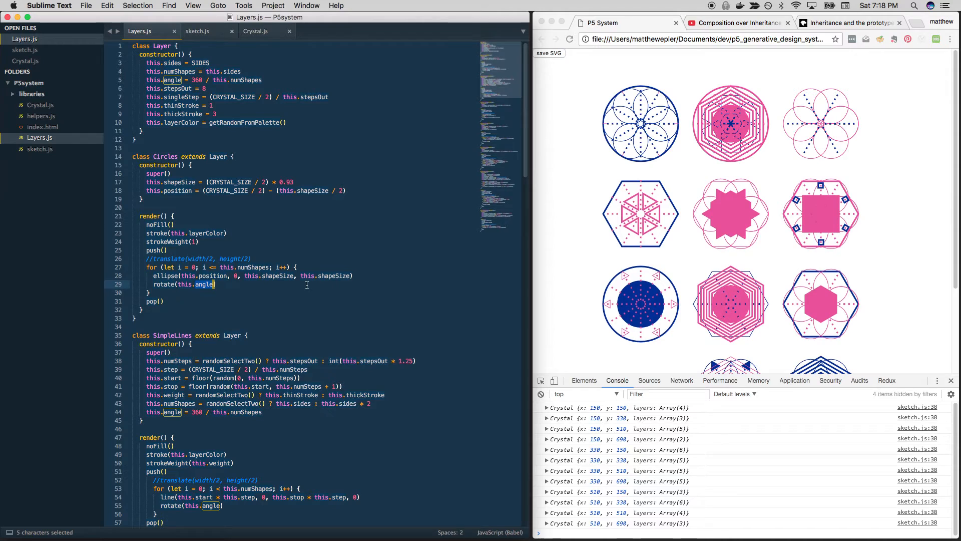
click(164, 301)
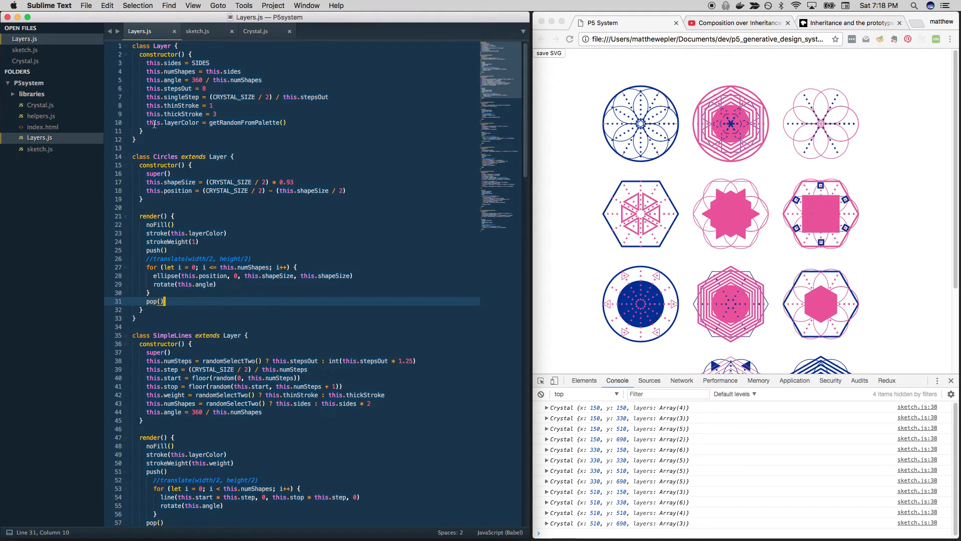
click(136, 139)
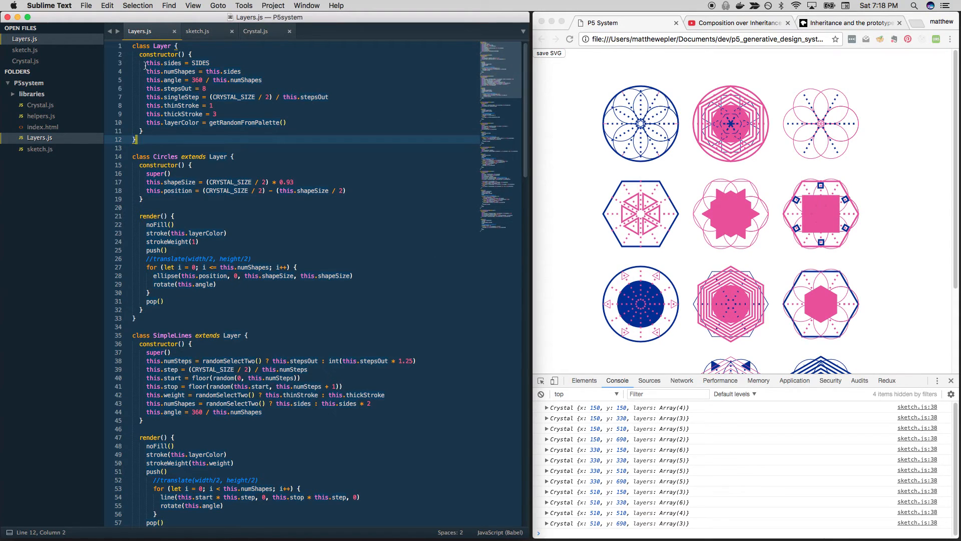
drag(145, 62, 238, 140)
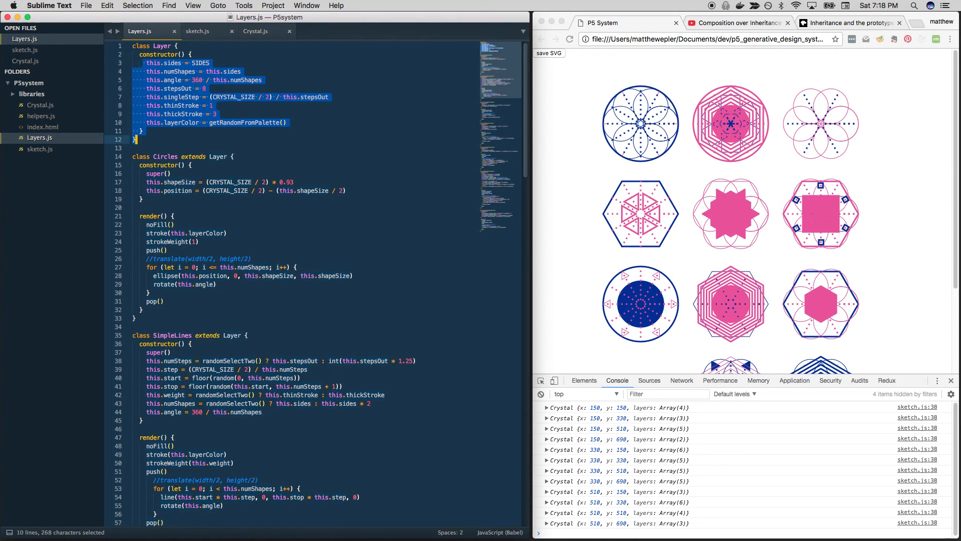
click(457, 310)
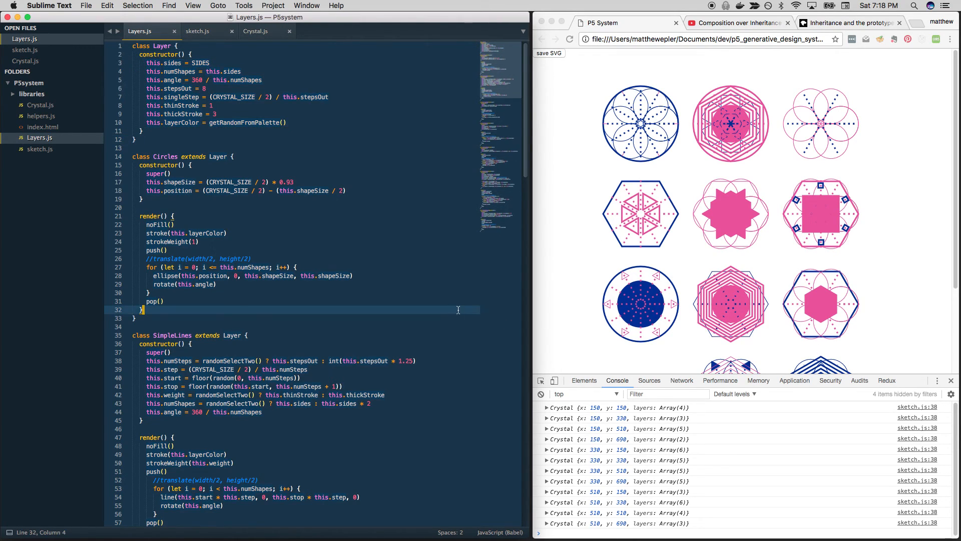
mouse_move(507, 127)
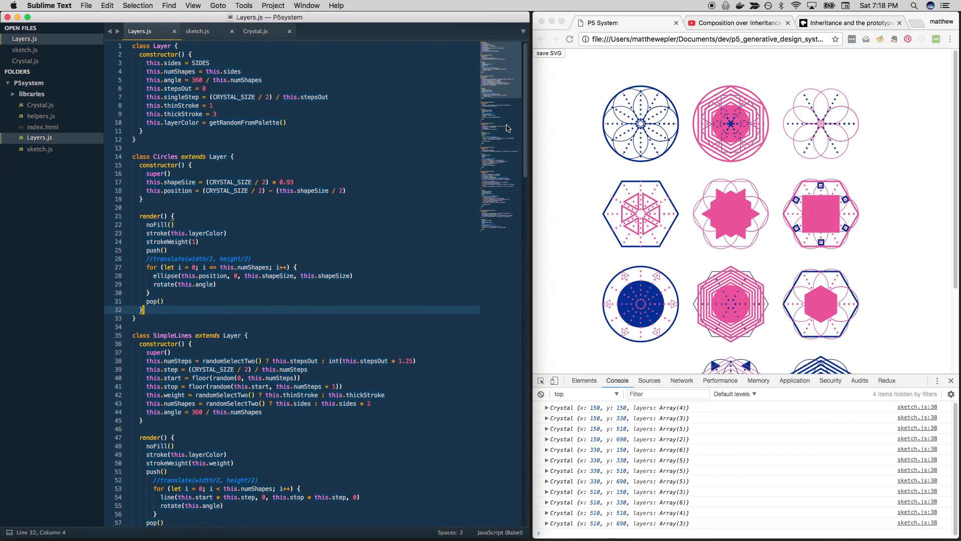
mouse_move(713, 9)
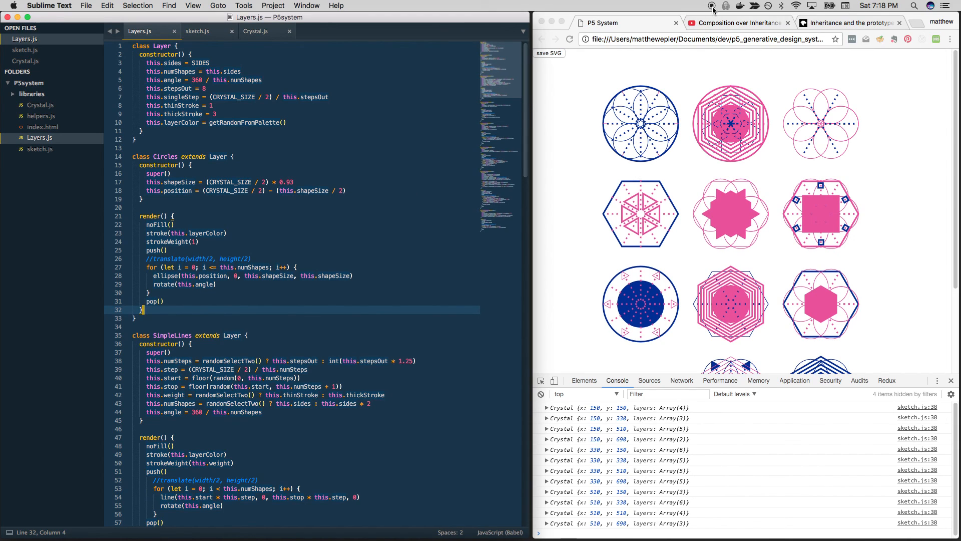